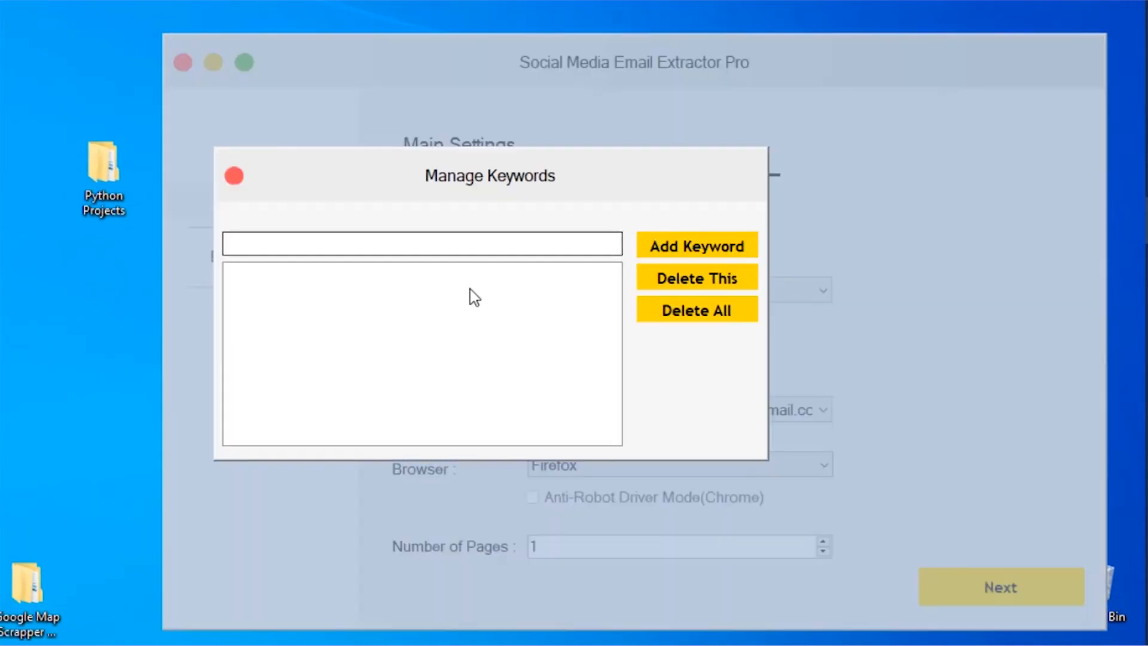
# Add 'job' as a second keyword, target Facebook, confirm the Emails List export folder and proceed to review
pyautogui.write('job')
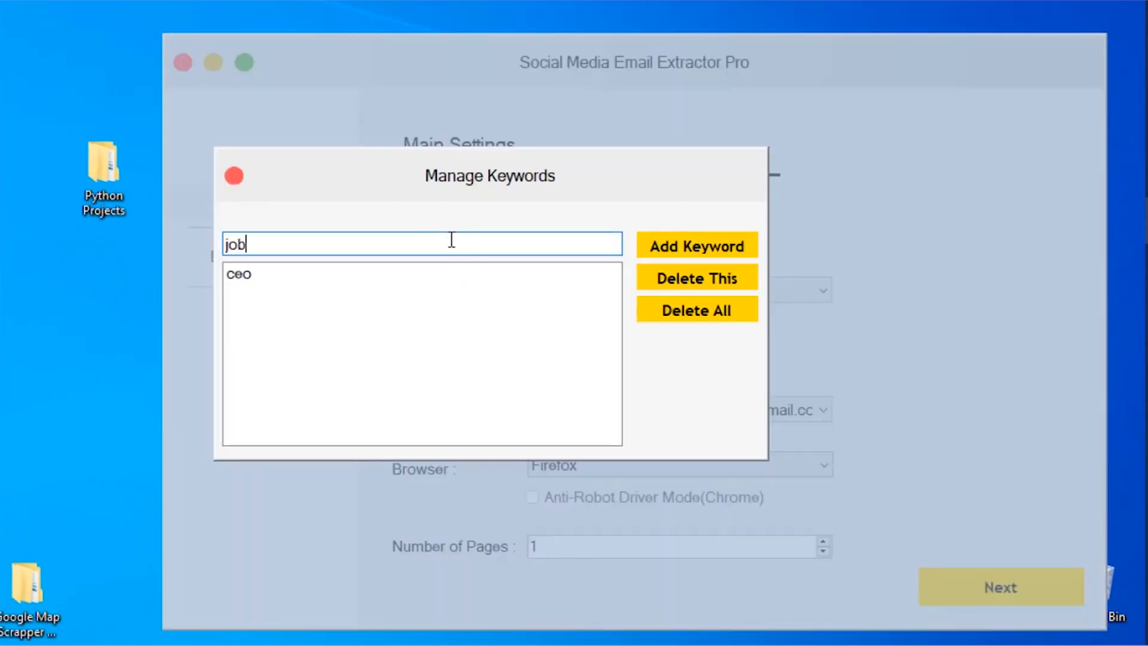
pyautogui.click(696, 245)
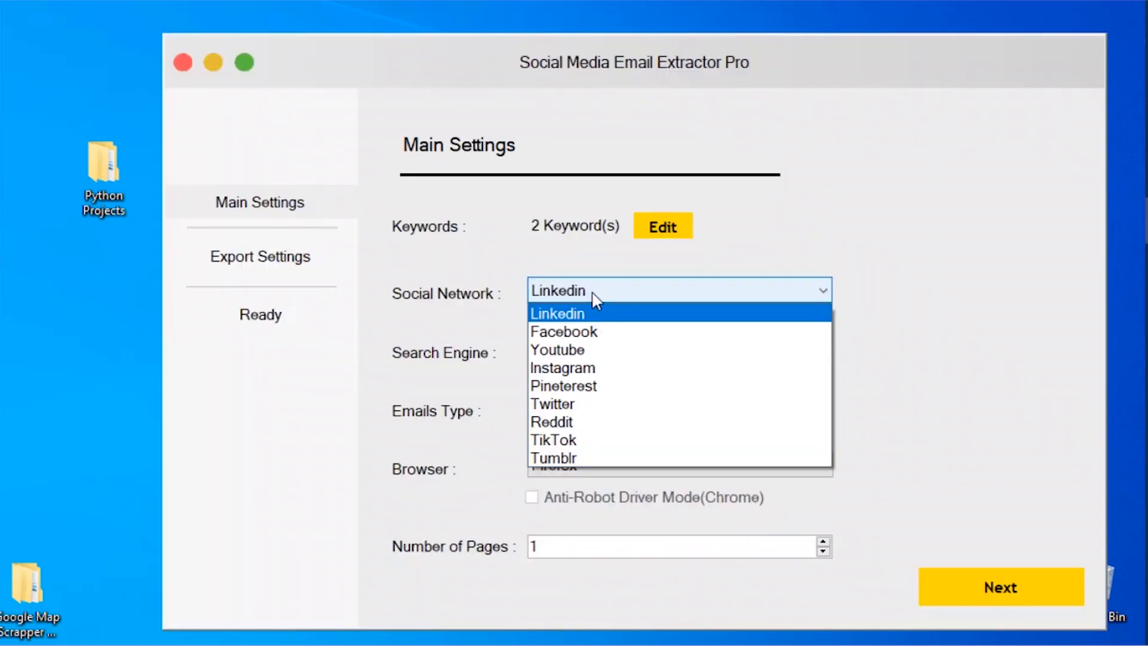
pyautogui.click(564, 332)
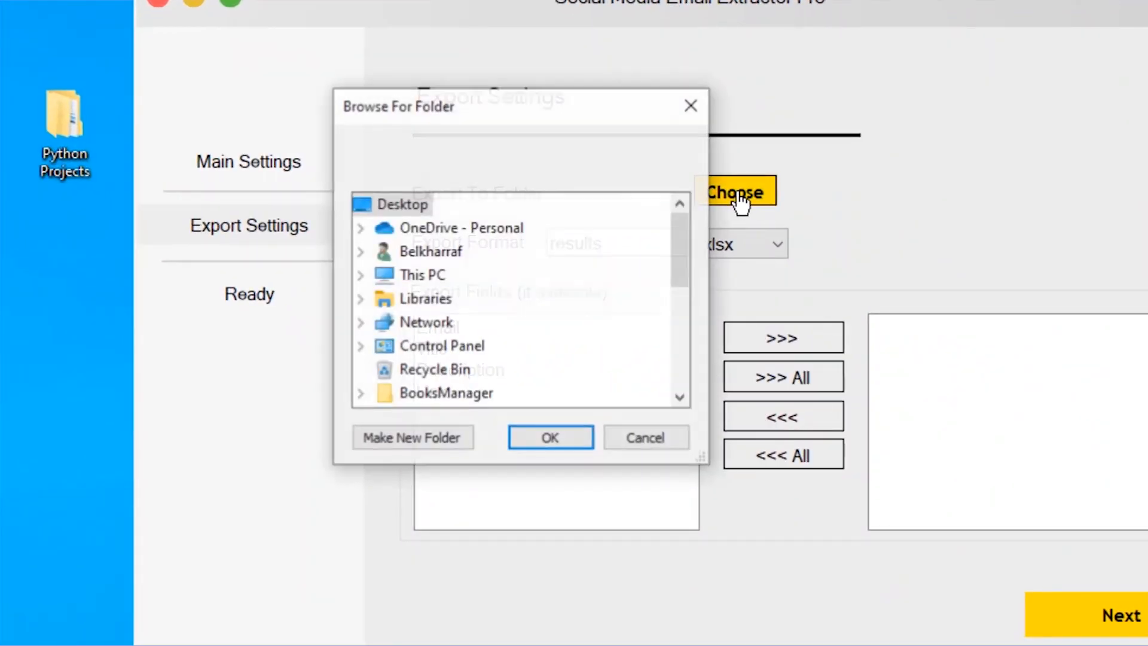
pyautogui.click(550, 437)
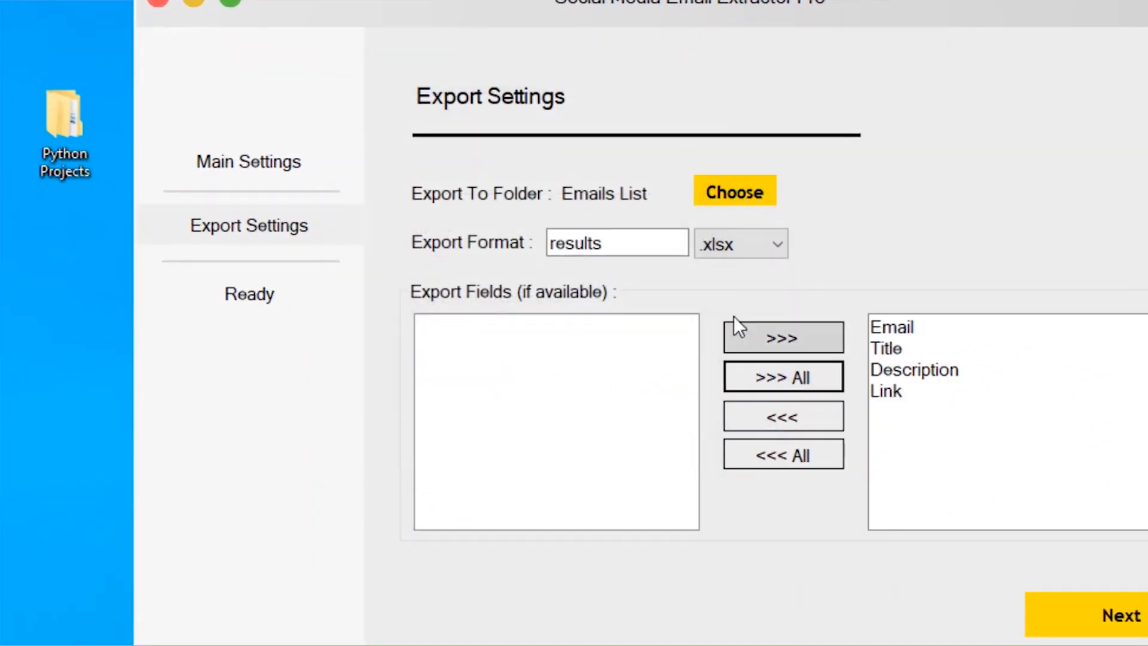
pyautogui.click(1116, 615)
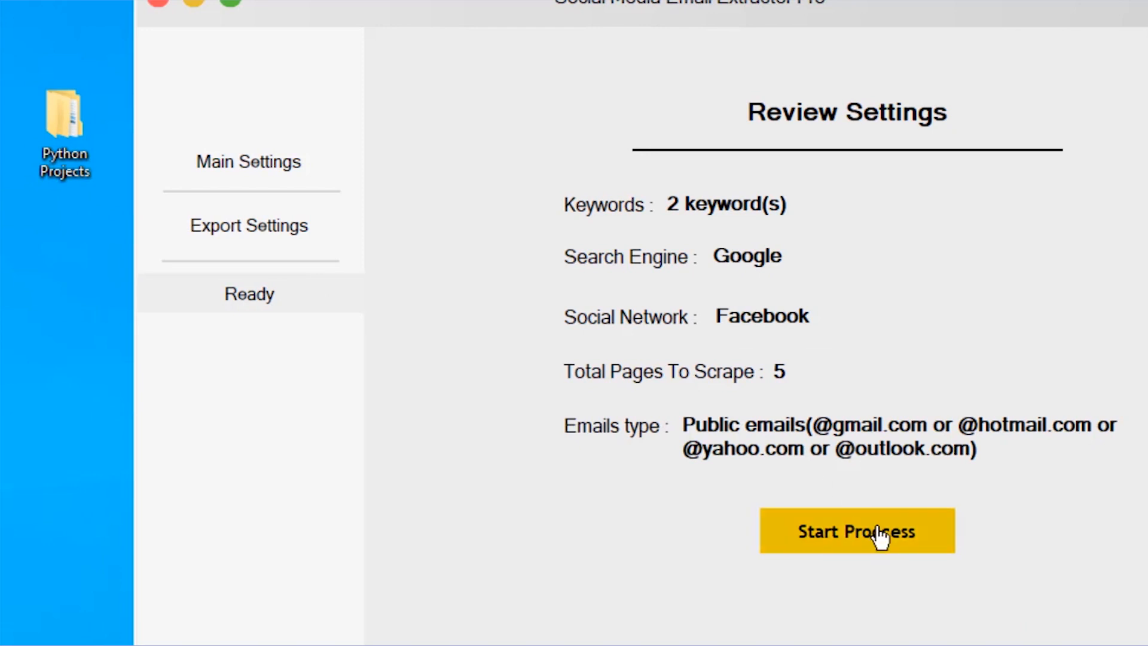
# Run the scrape to 43 emails from 5/5 pages, then view results.xlsx from the Emails List folder in Excel
pyautogui.click(856, 531)
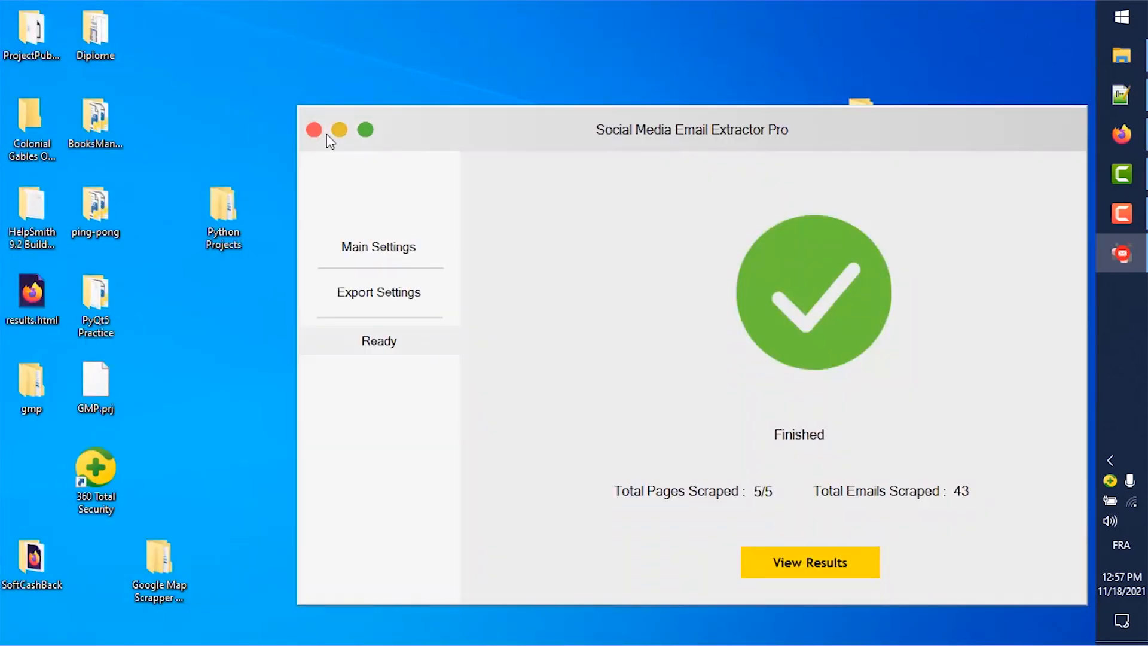
pyautogui.click(810, 562)
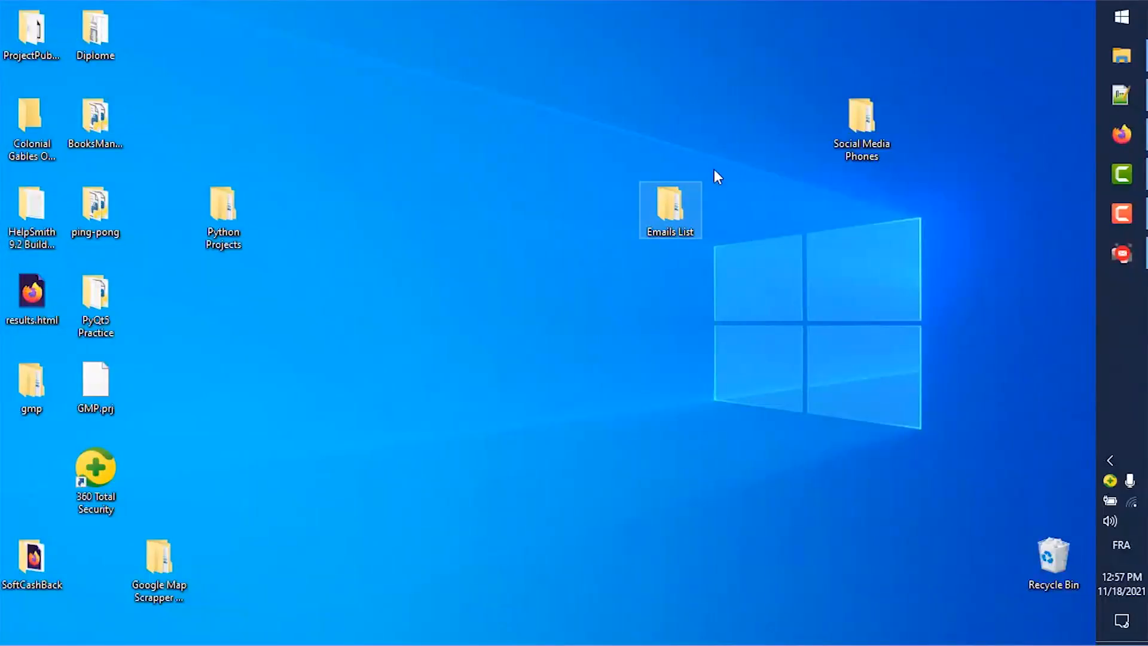
pyautogui.doubleClick(669, 205)
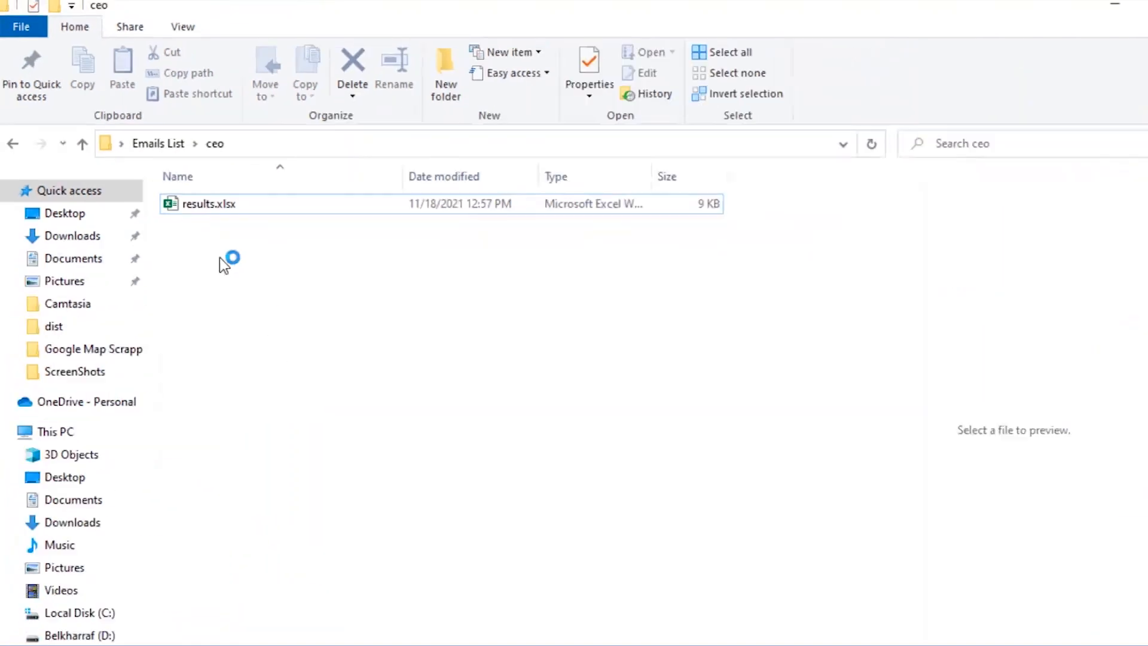
pyautogui.doubleClick(208, 204)
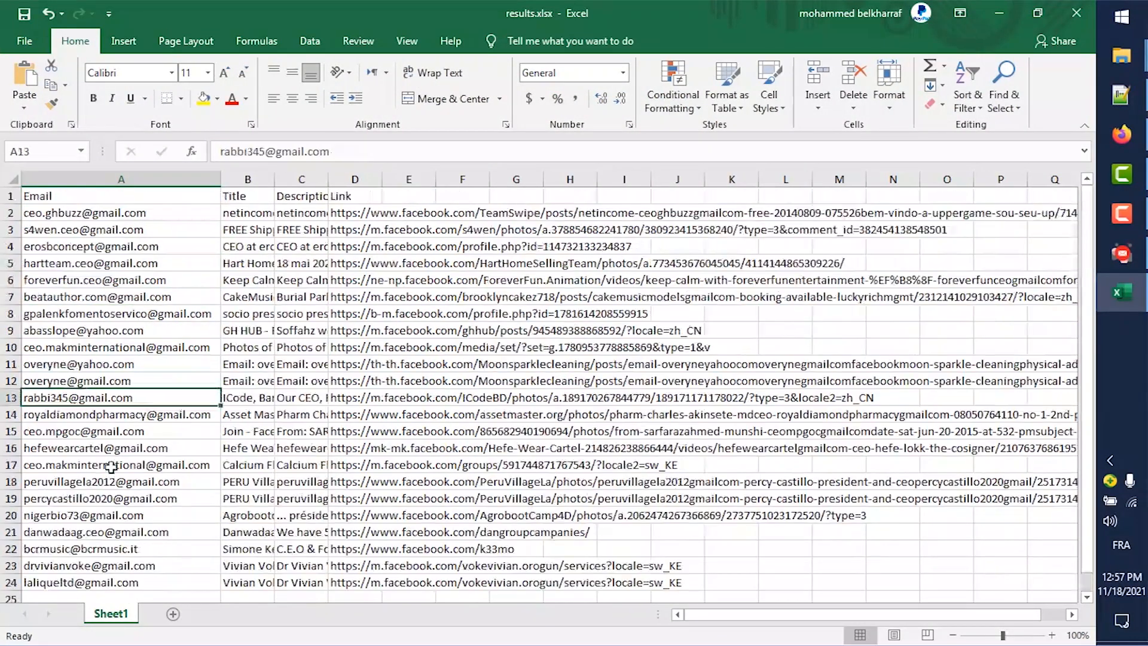